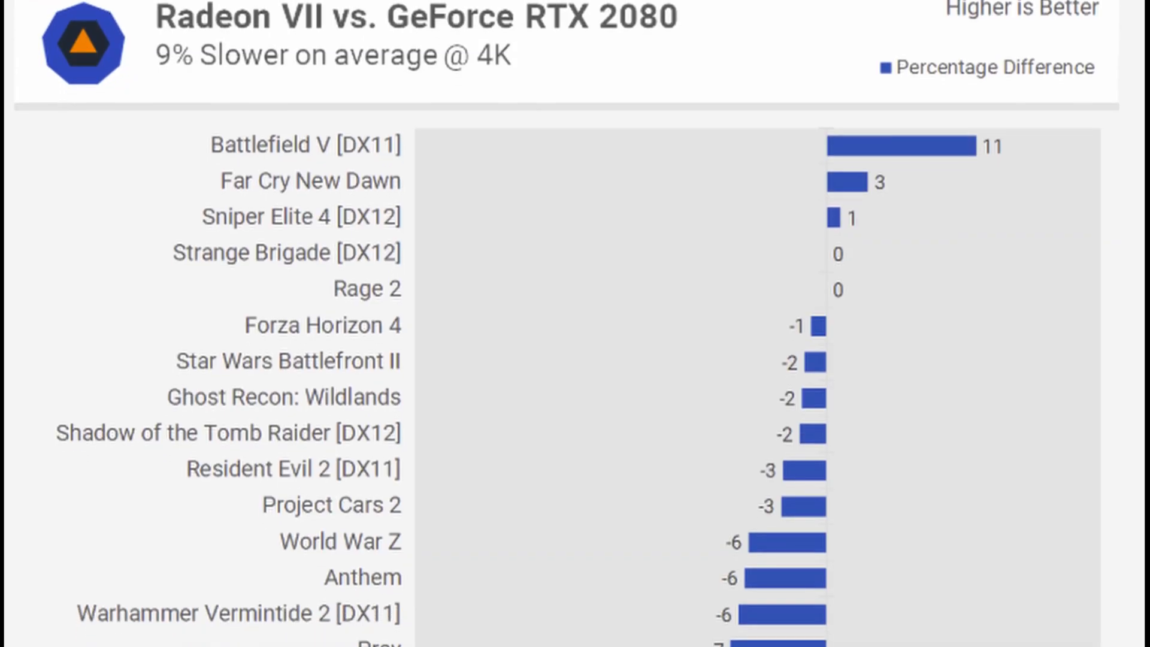
- Scroll from the Radeon VII vs RTX 2080 4K chart to the per-game DirectX results spreadsheet
scroll(down, 3)
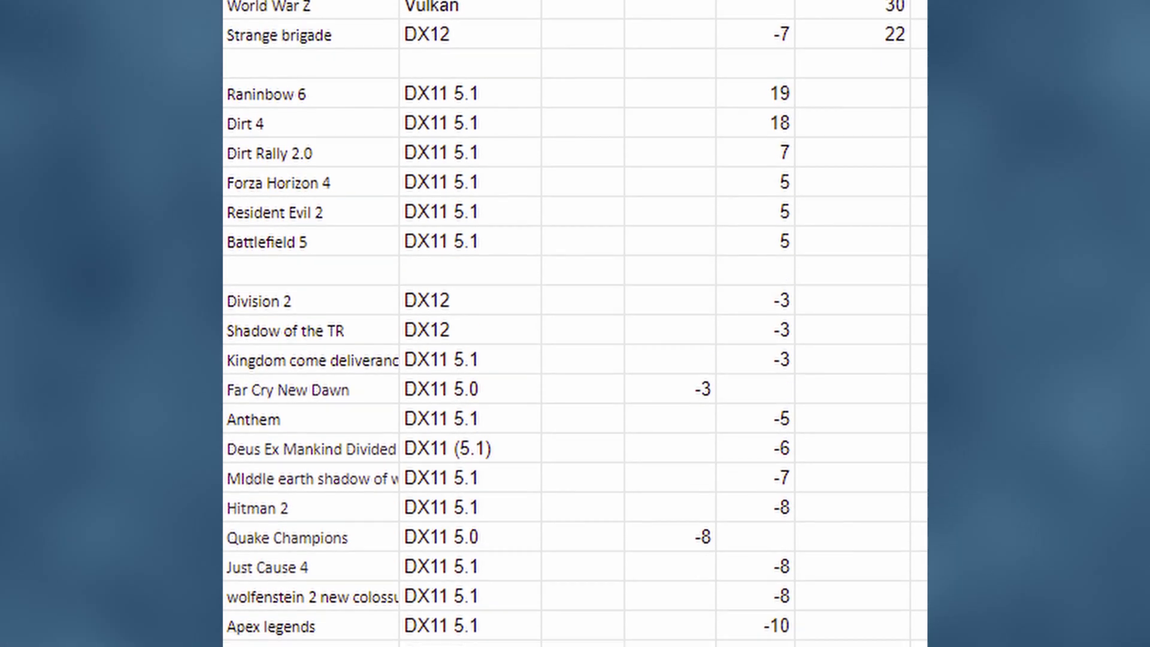
scroll(down, 3)
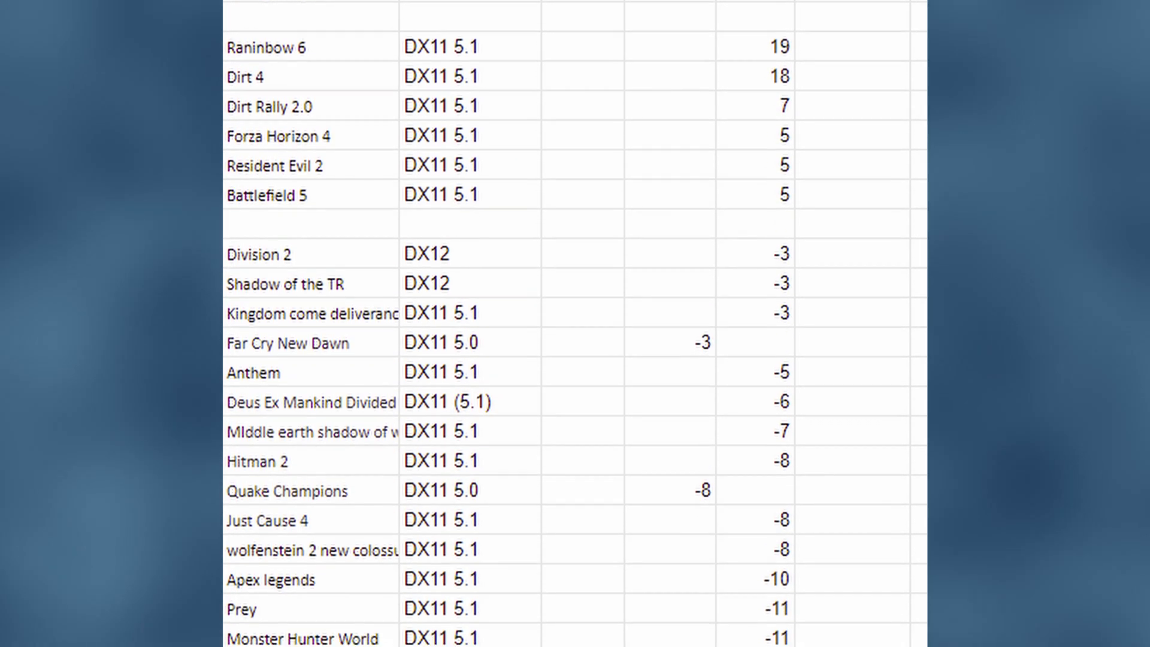
scroll(down, 3)
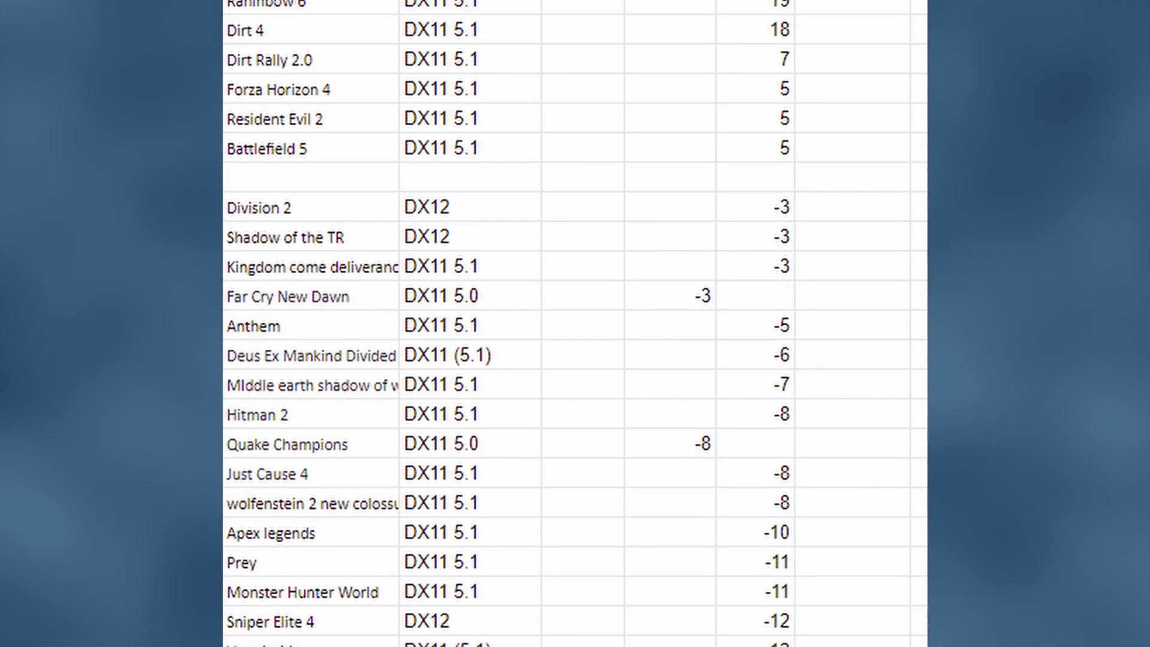
scroll(down, 3)
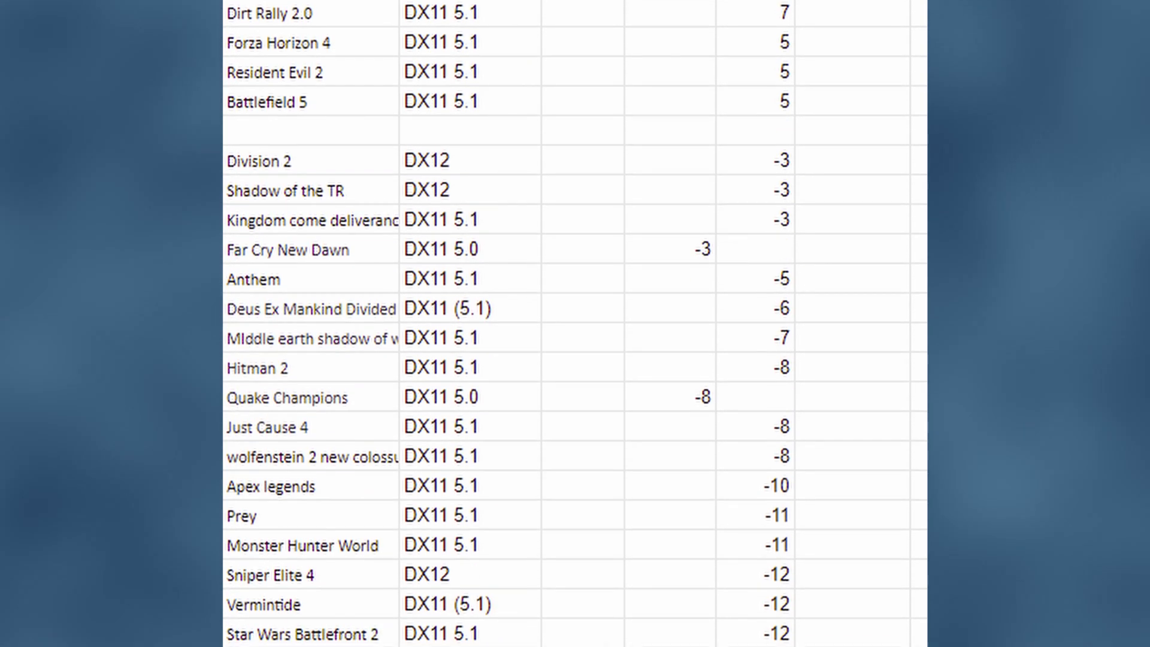
scroll(down, 3)
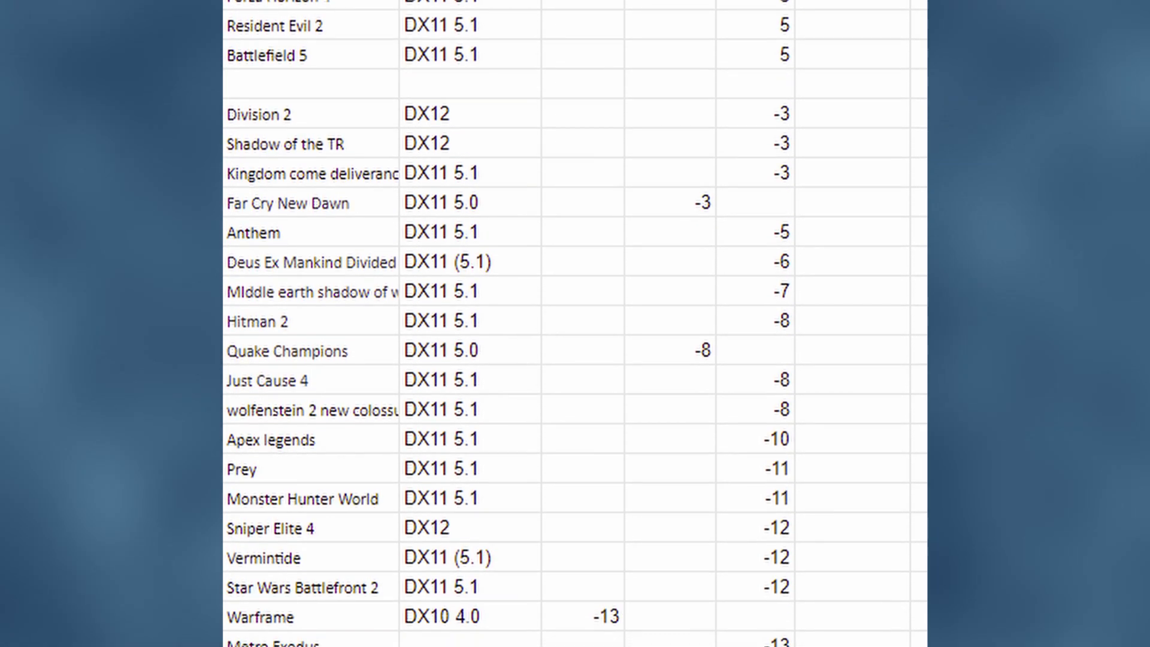
scroll(down, 3)
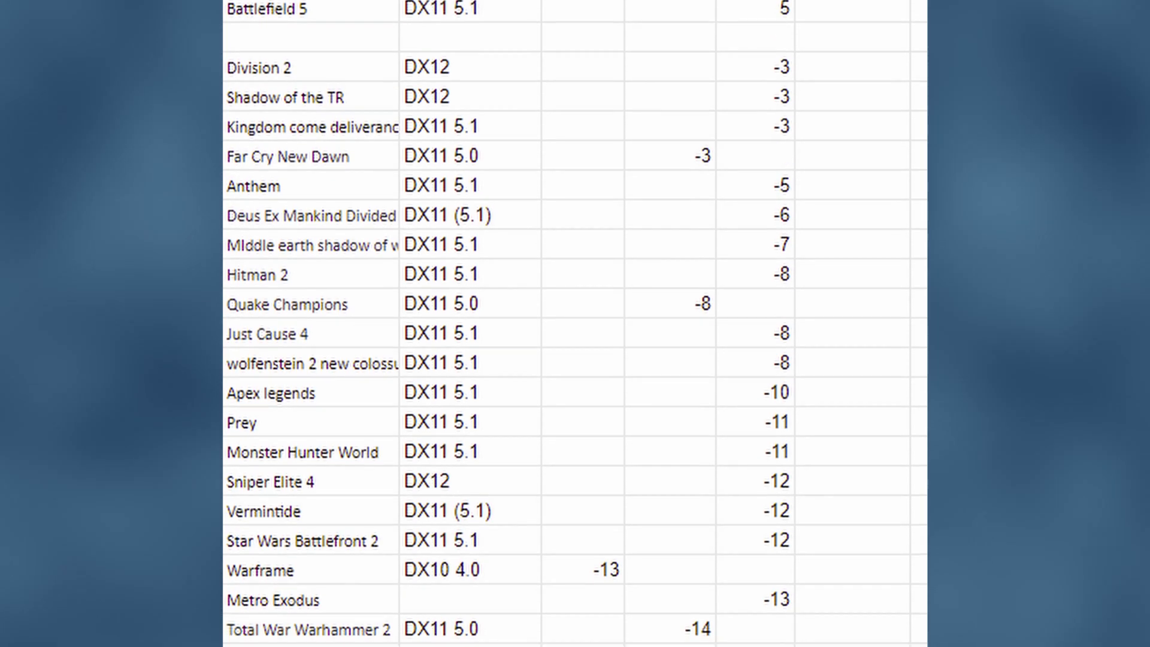
scroll(down, 3)
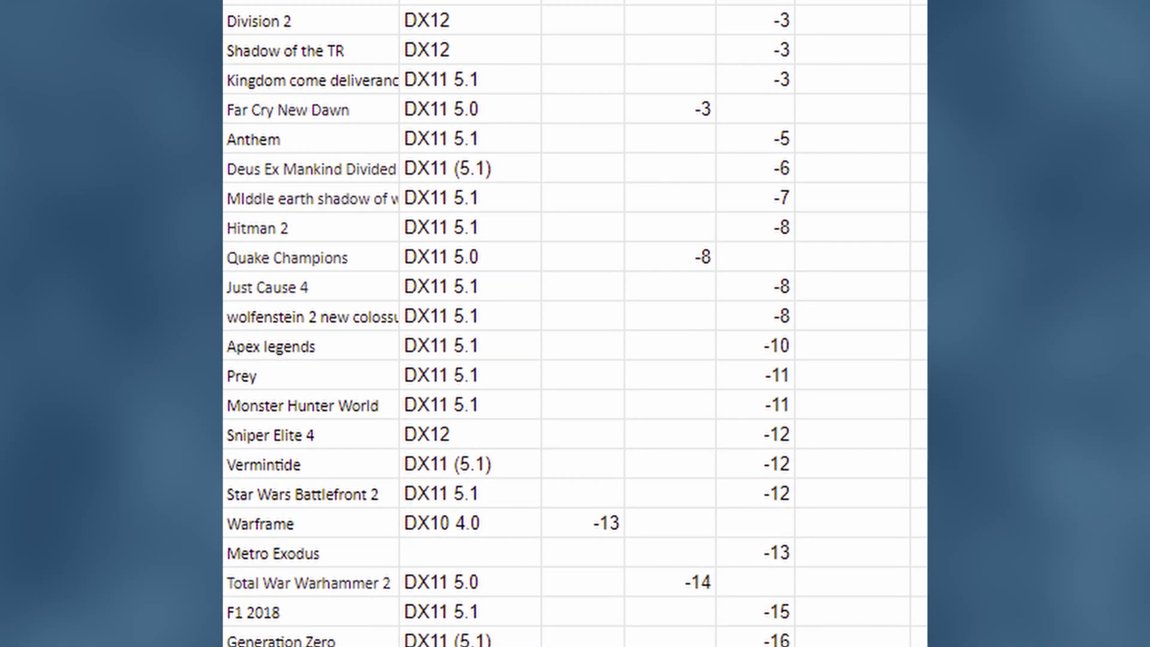
scroll(down, 3)
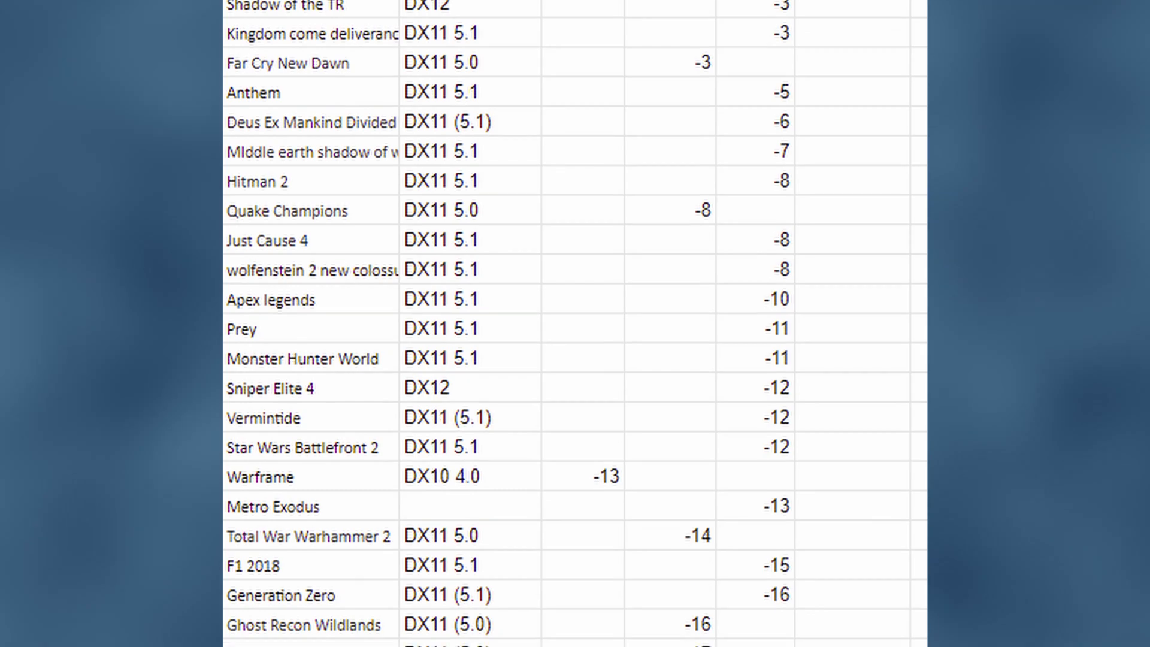
scroll(down, 3)
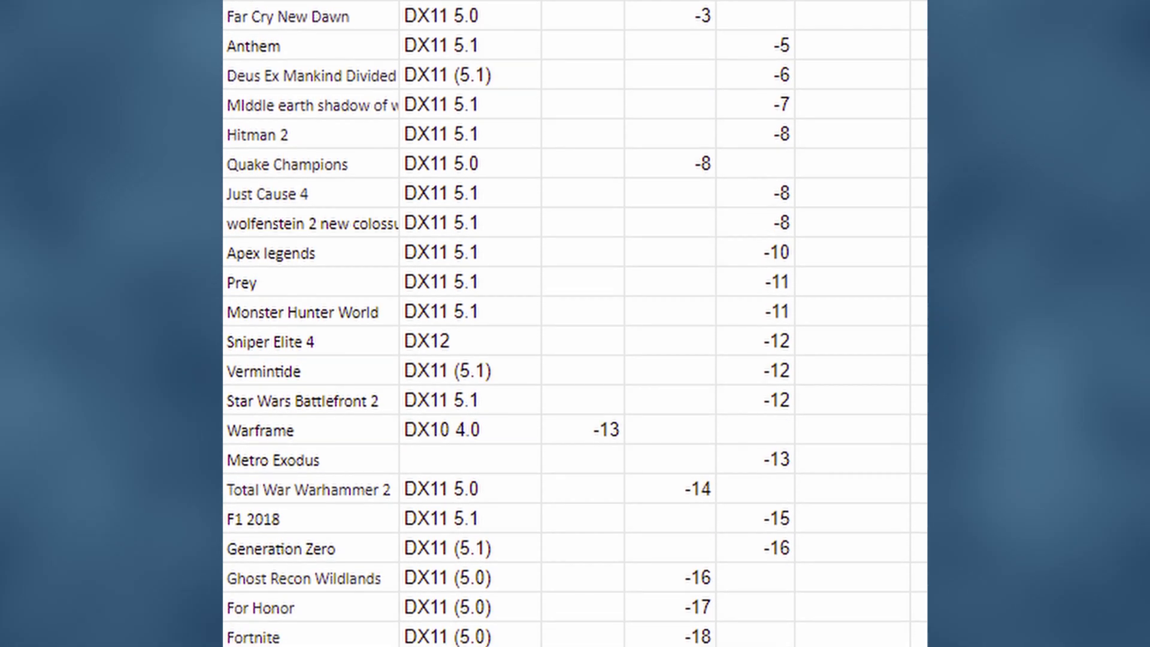
scroll(down, 3)
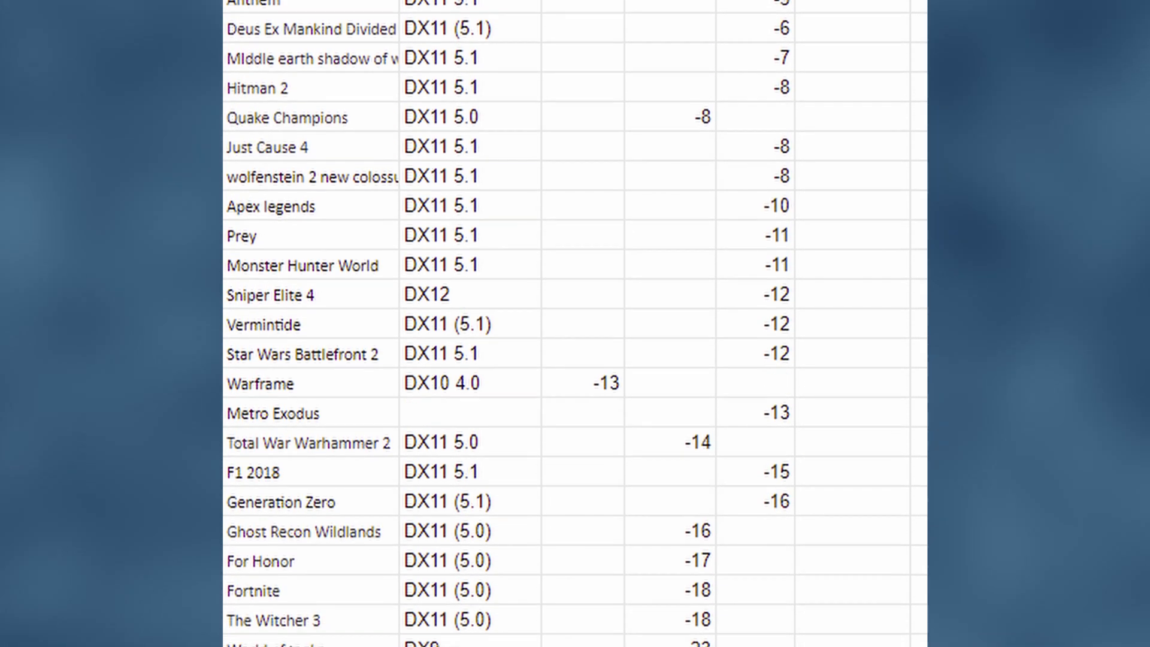
scroll(down, 3)
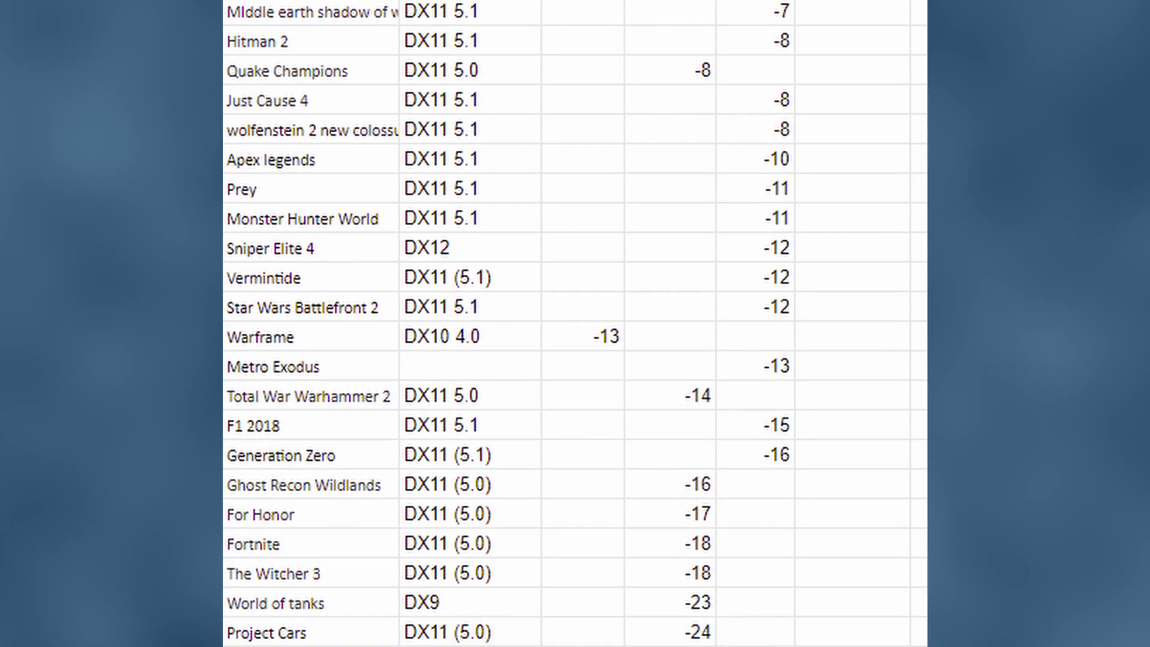
scroll(down, 3)
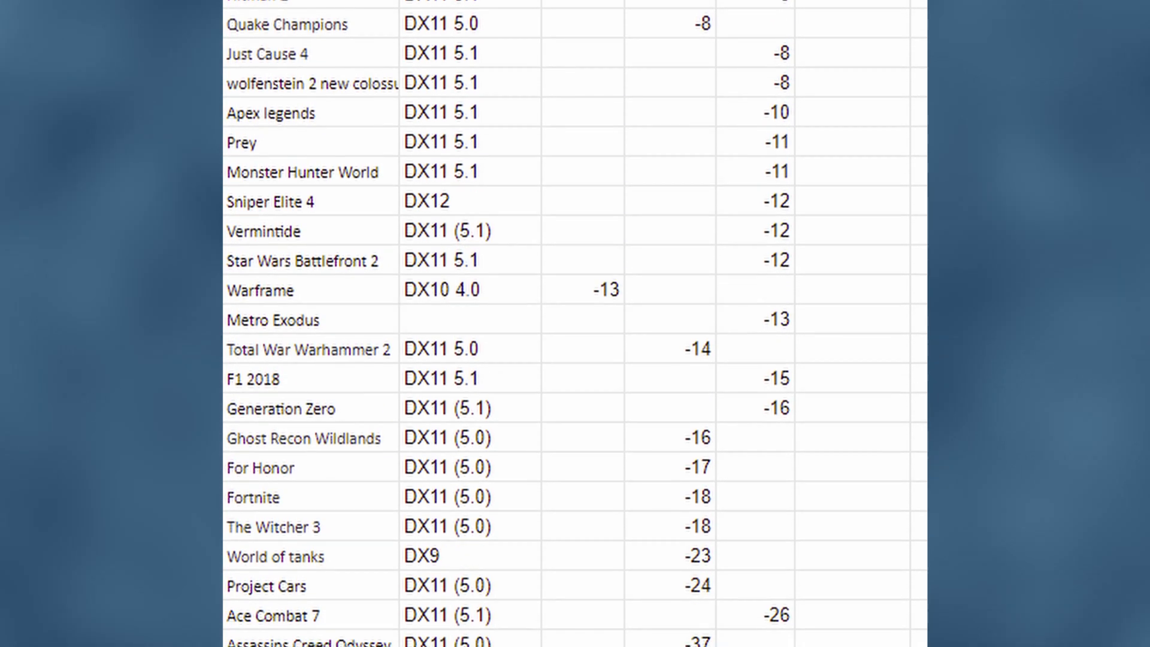
scroll(up, 3)
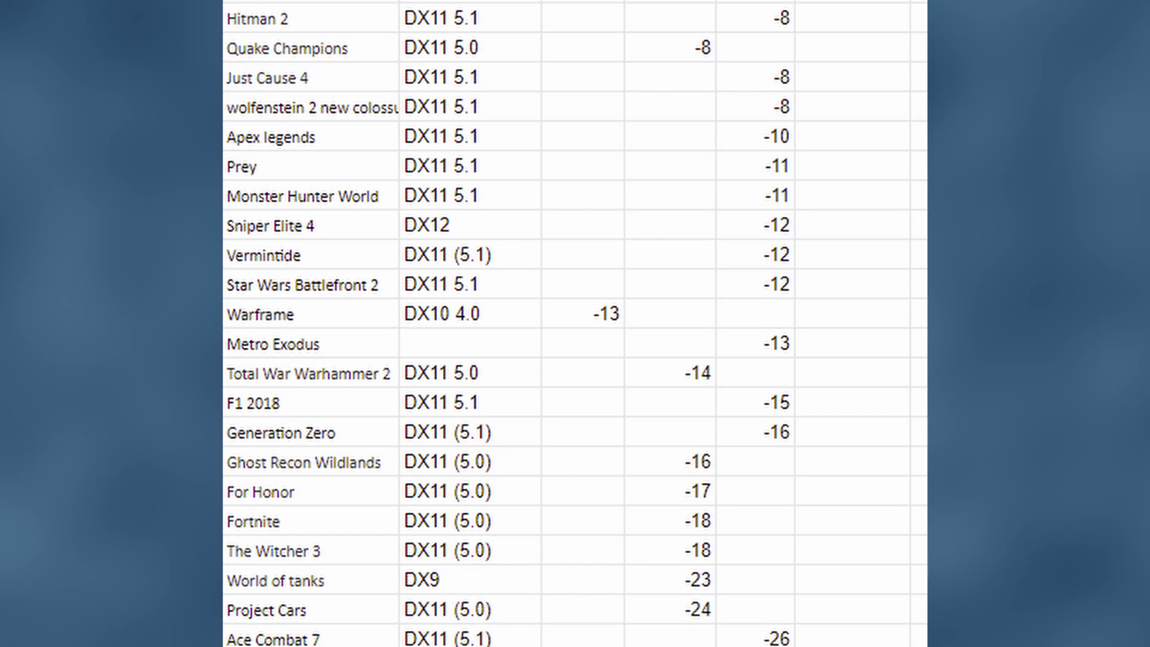
scroll(up, 3)
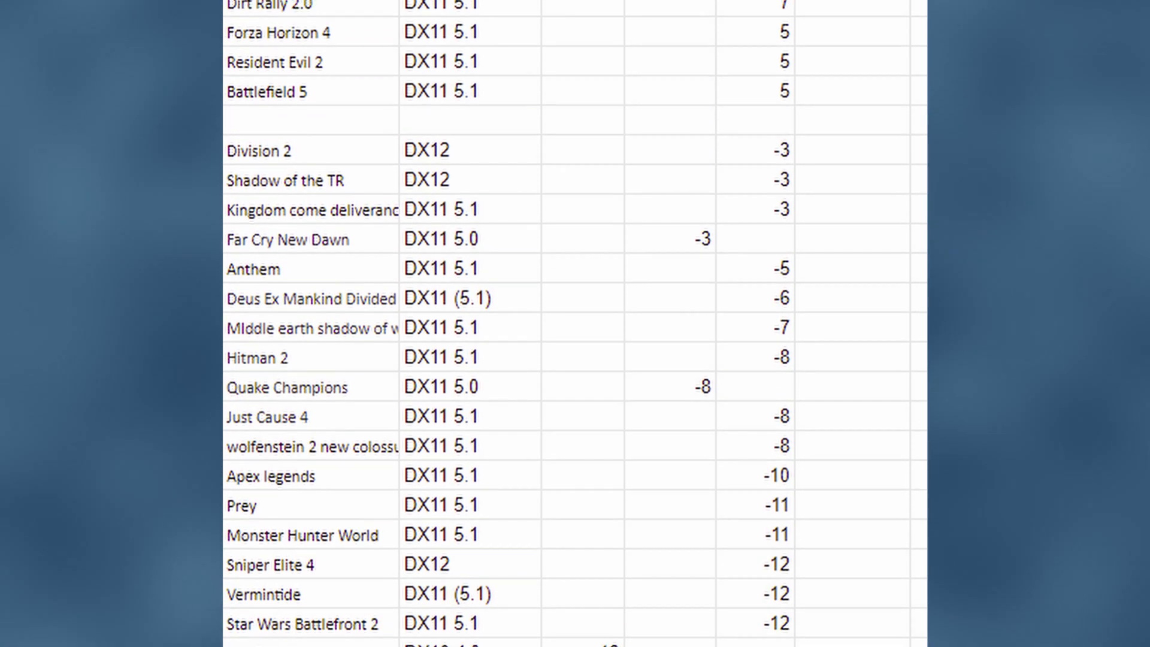
scroll(up, 3)
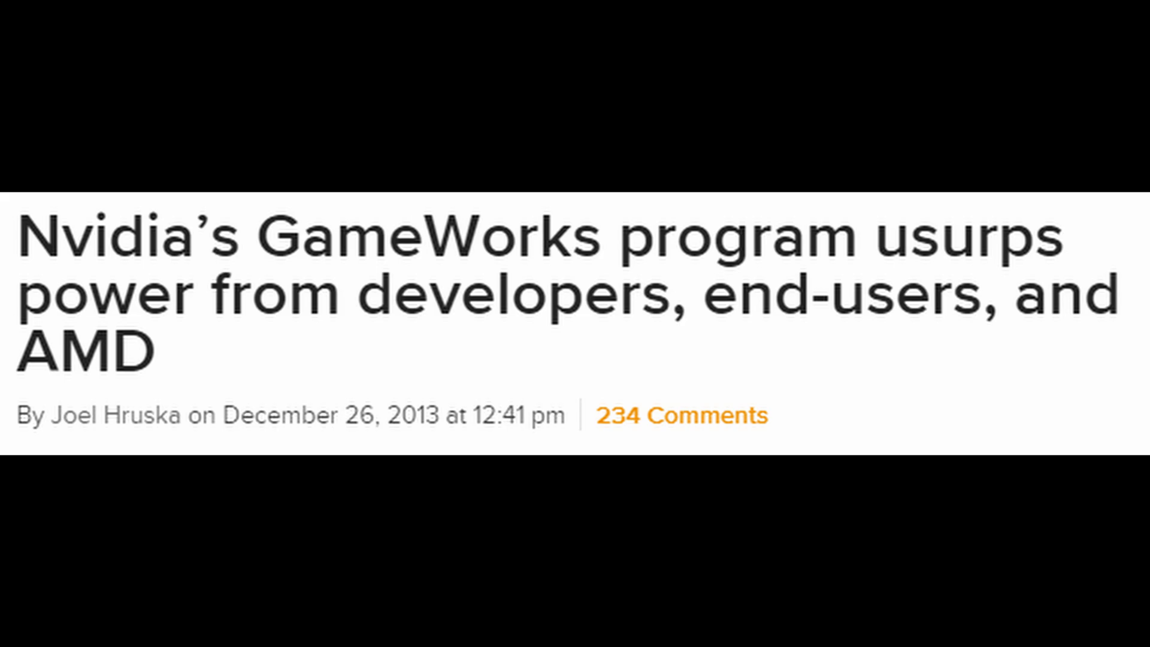
- Scroll the article down through the Arkham Shenanigans tessellation section toward the TressFX page
scroll(down, 3)
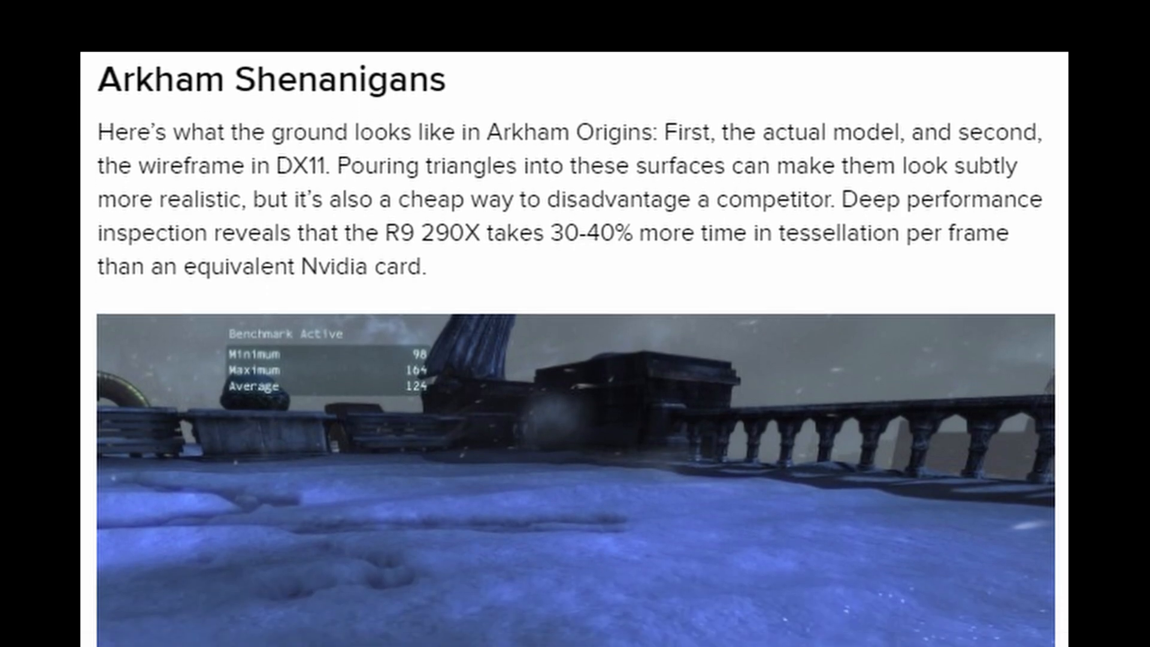
scroll(down, 3)
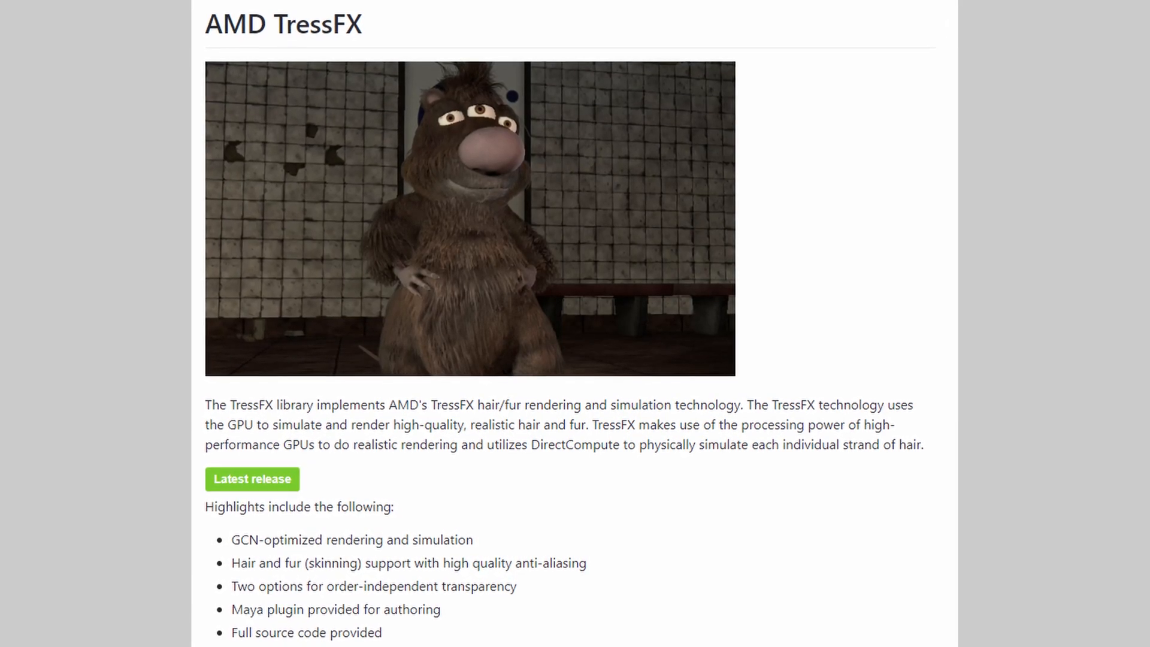
scroll(up, 3)
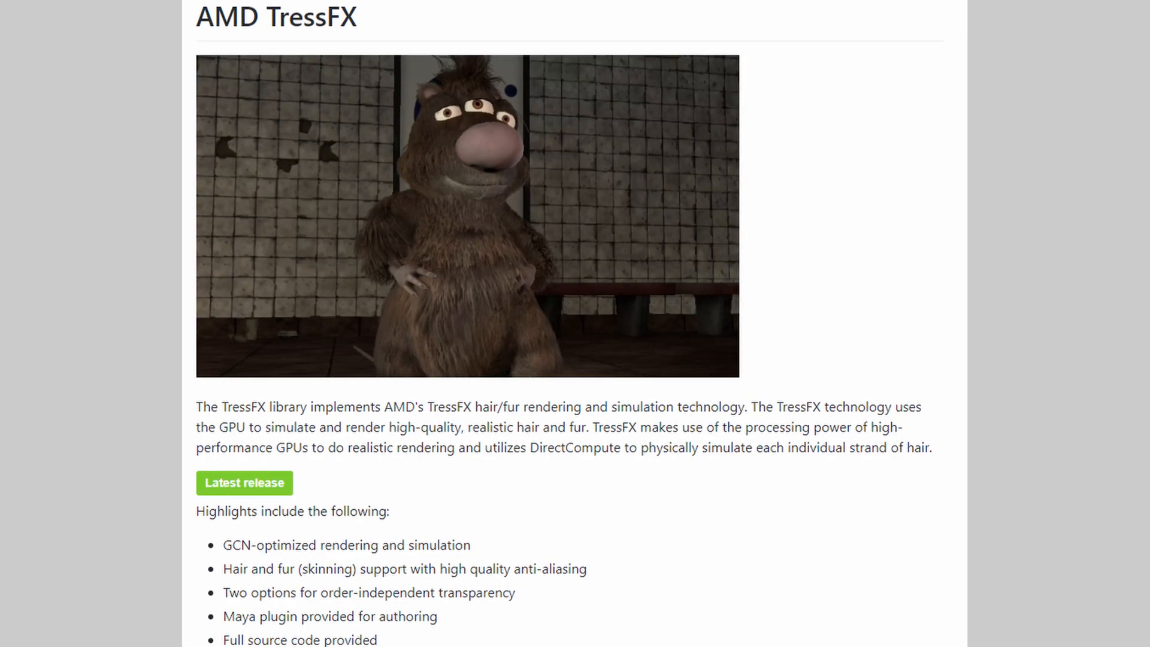
scroll(down, 3)
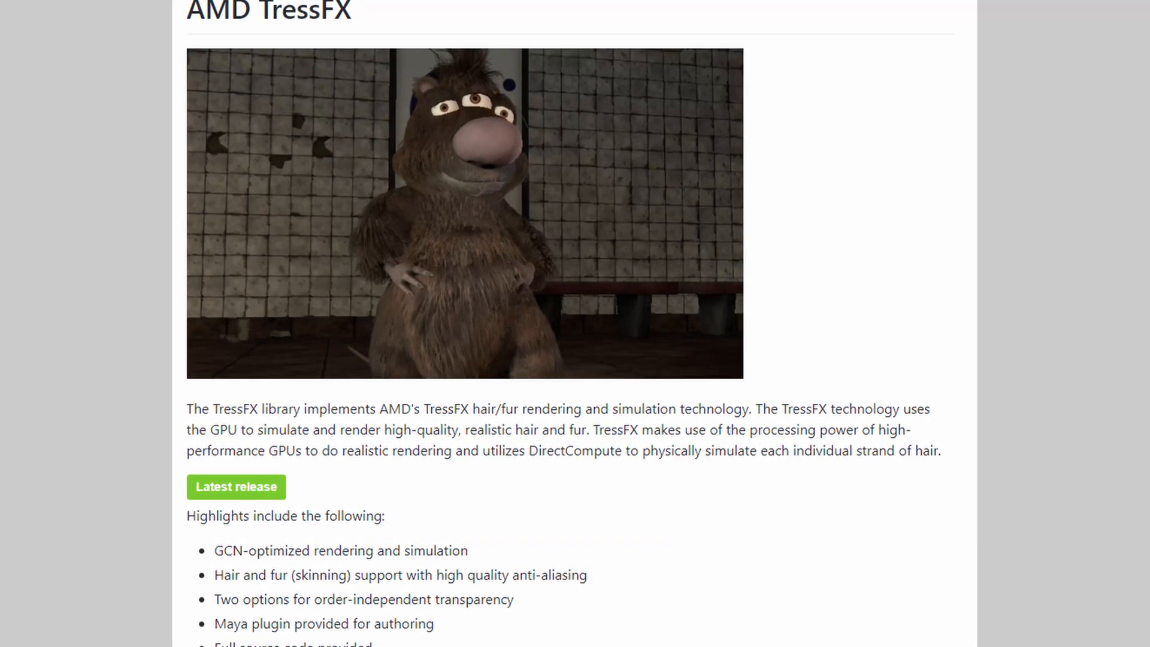
scroll(up, 3)
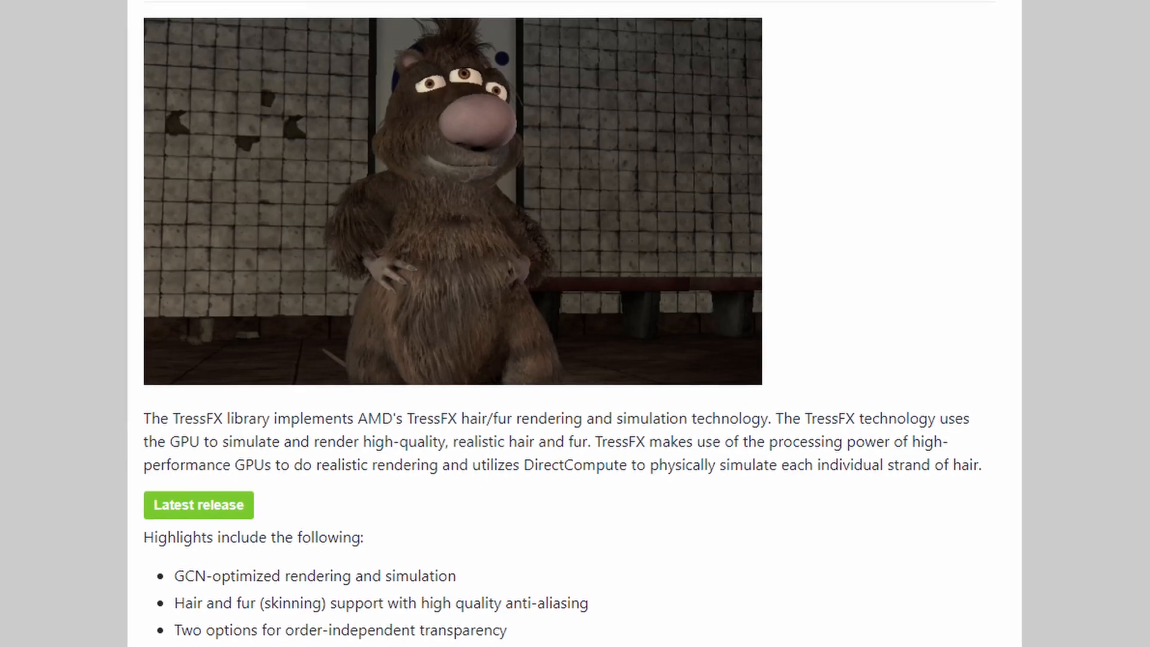
scroll(up, 3)
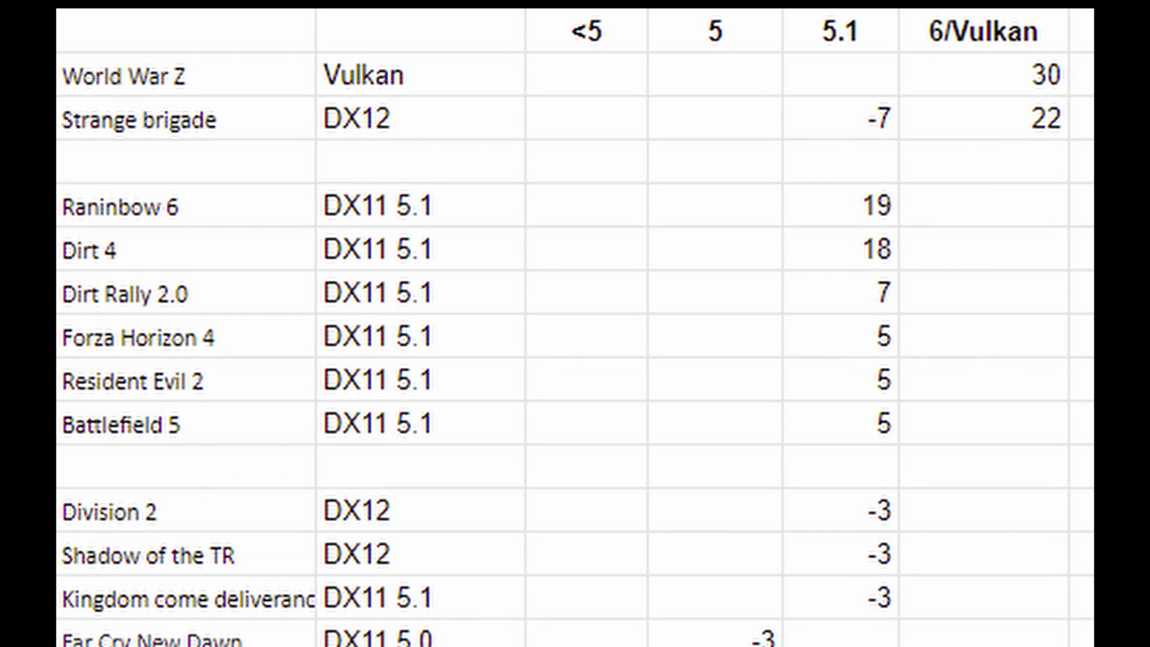
- Scroll down the benchmark spreadsheet's list of games and their DirectX version columns
scroll(down, 3)
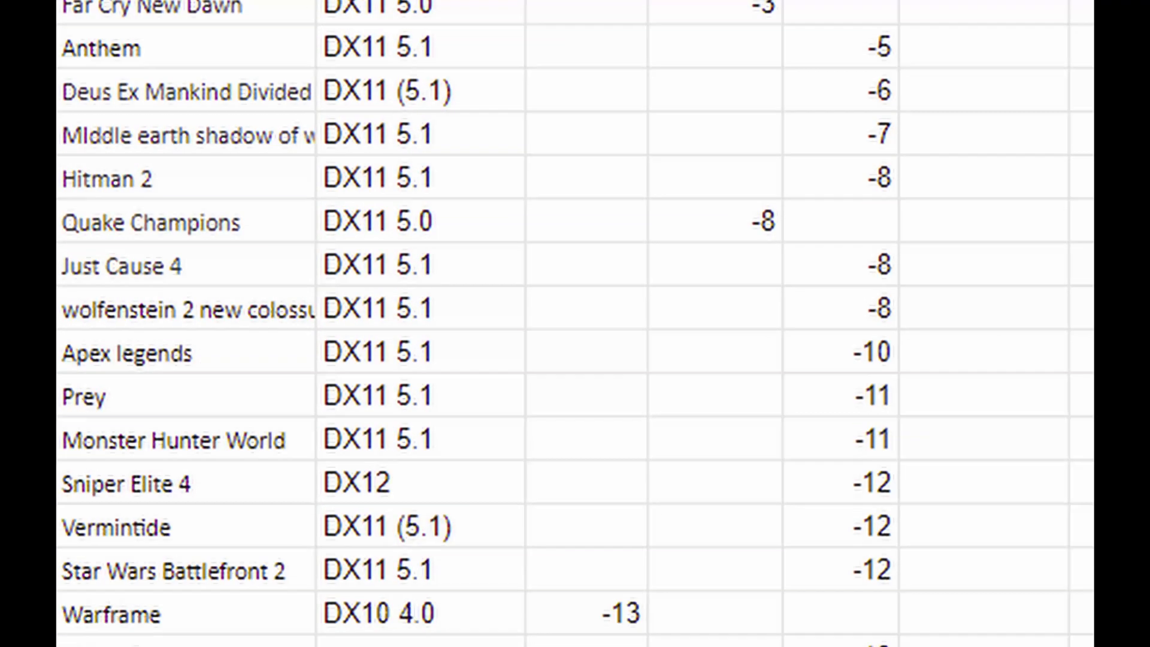
scroll(down, 3)
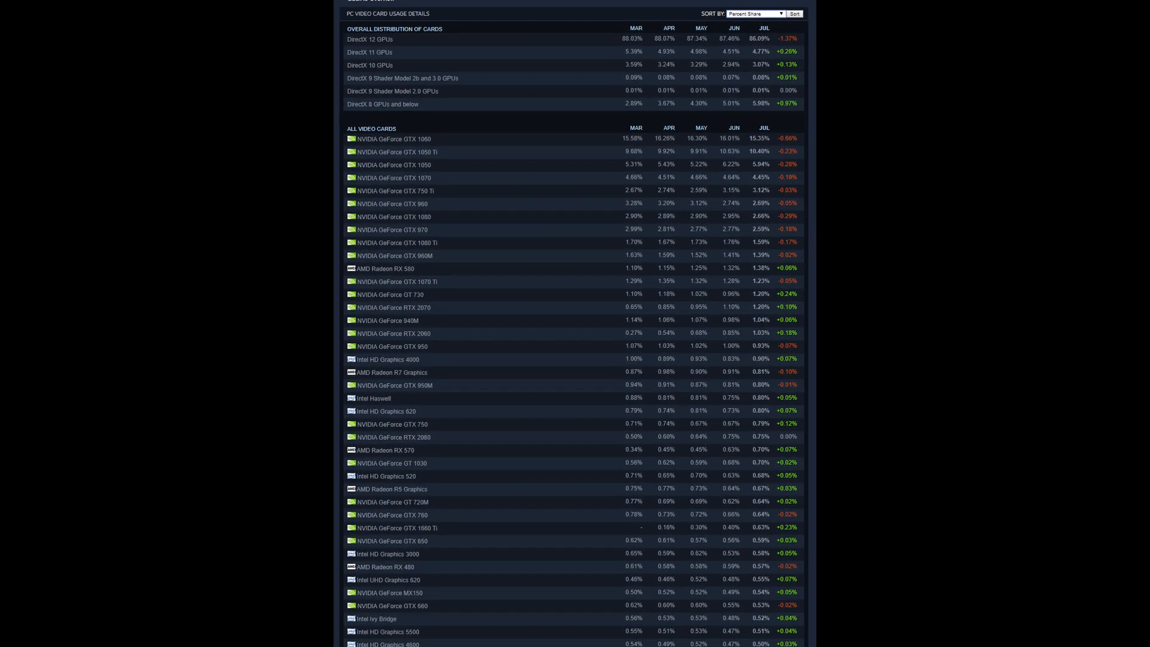
scroll(down, 3)
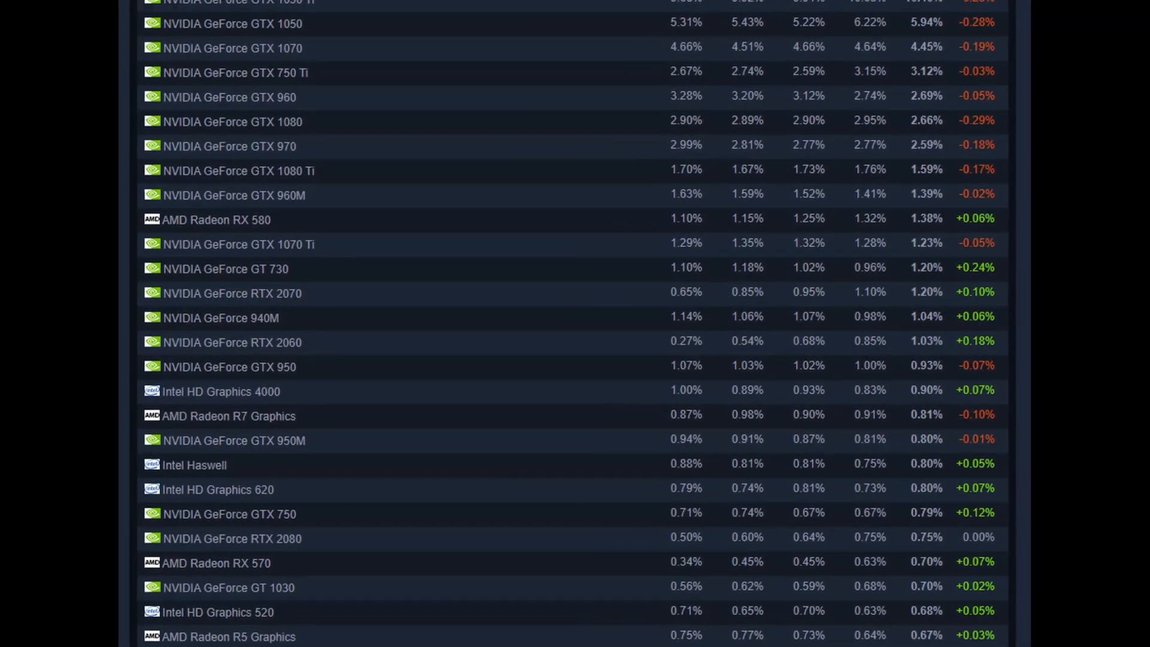
scroll(up, 3)
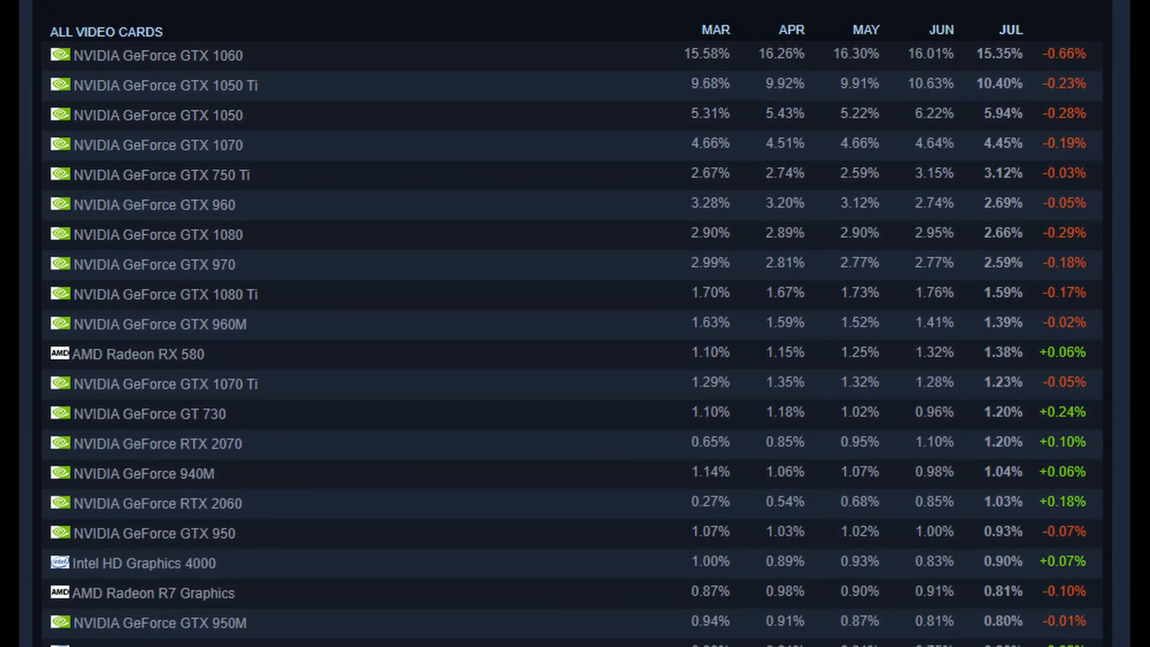
scroll(up, 3)
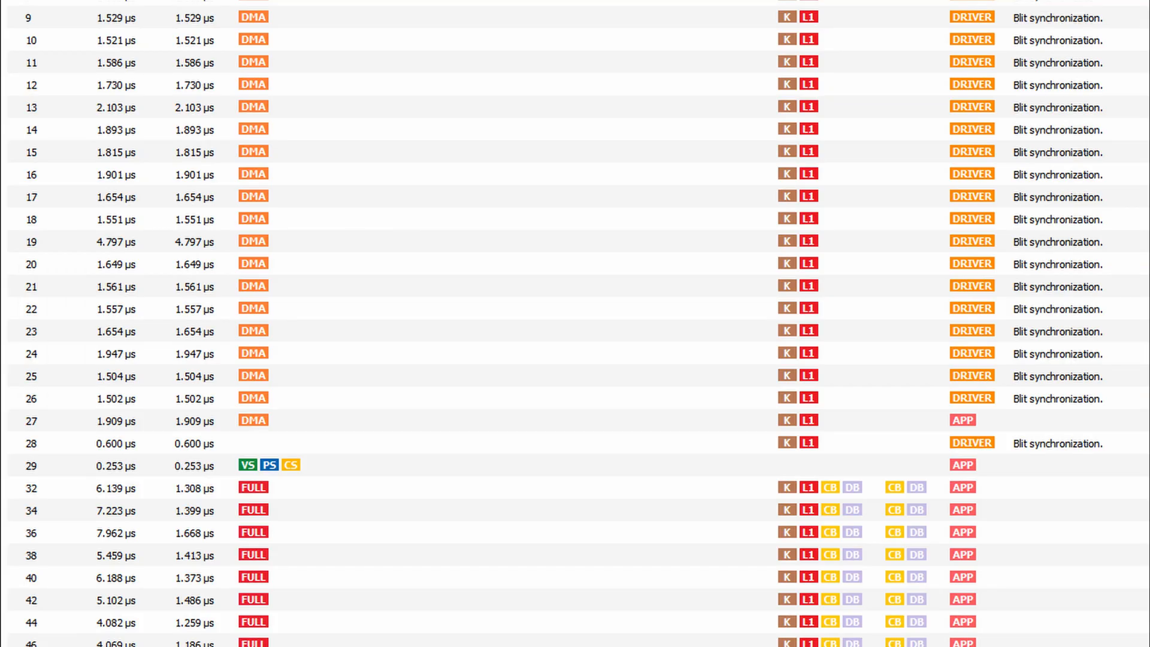
scroll(down, 3)
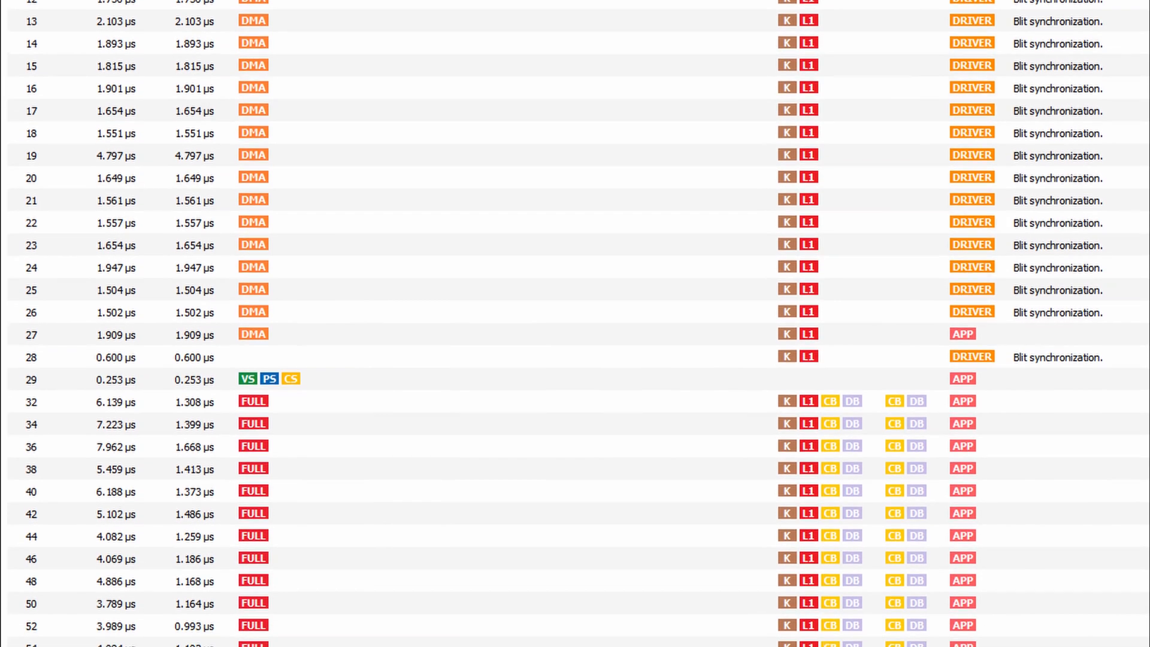
scroll(down, 3)
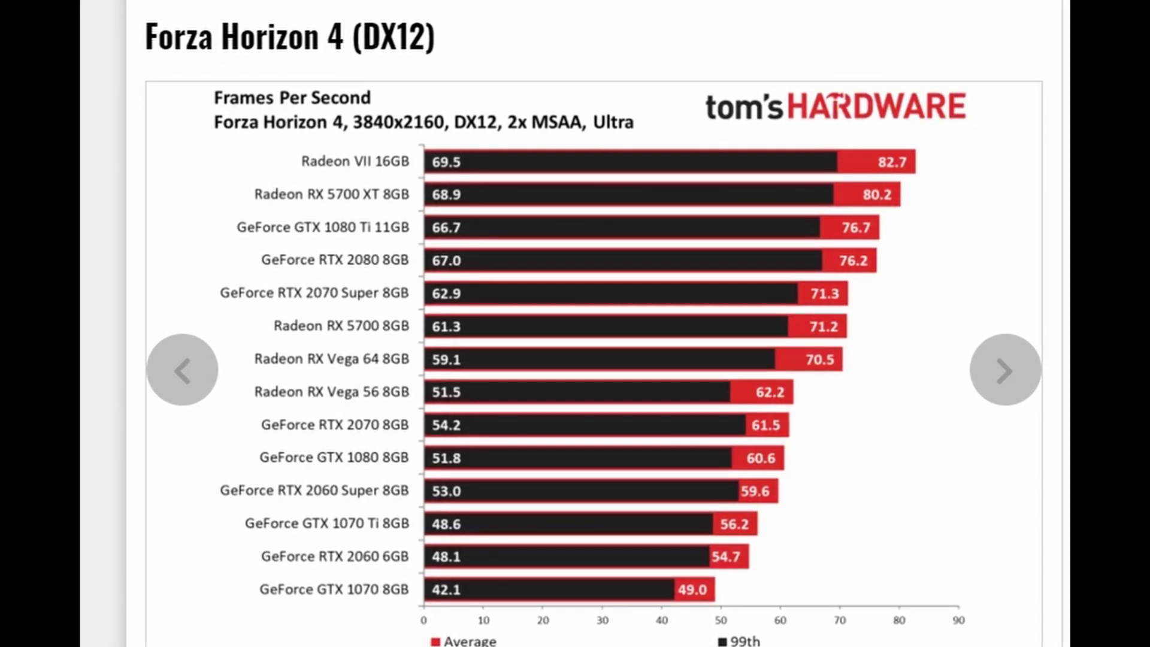
- Step through the 4K charts: Final Fantasy XV, Shadow of the Tomb Raider, Metro Exodus, The Division 2
scroll(down, 3)
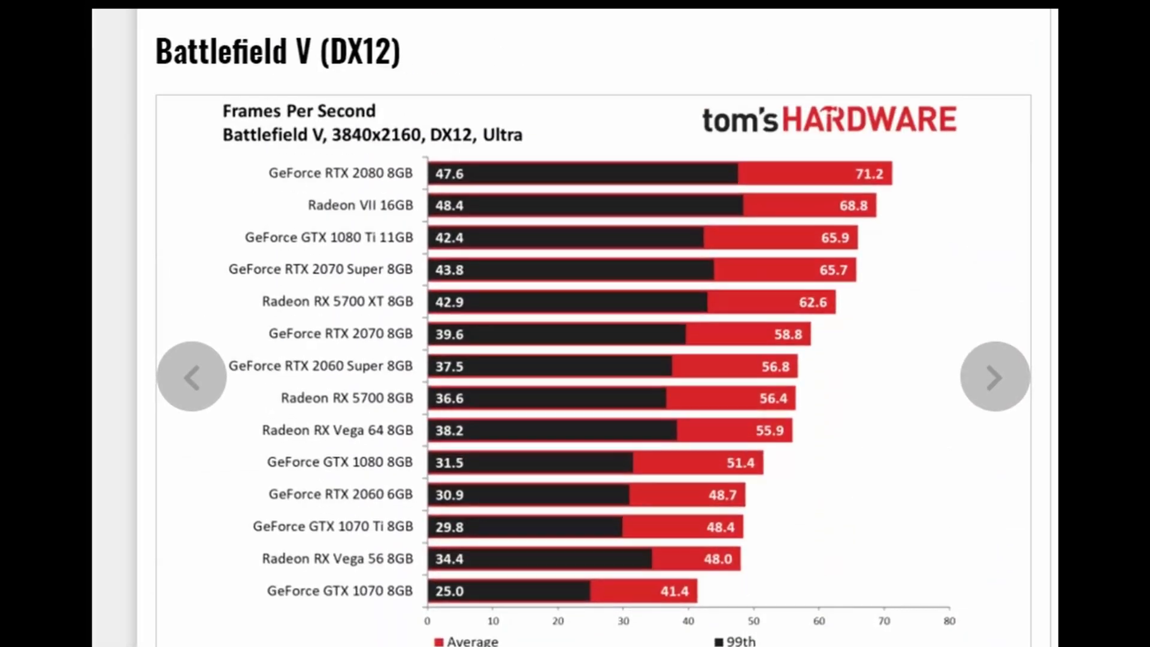
click(994, 376)
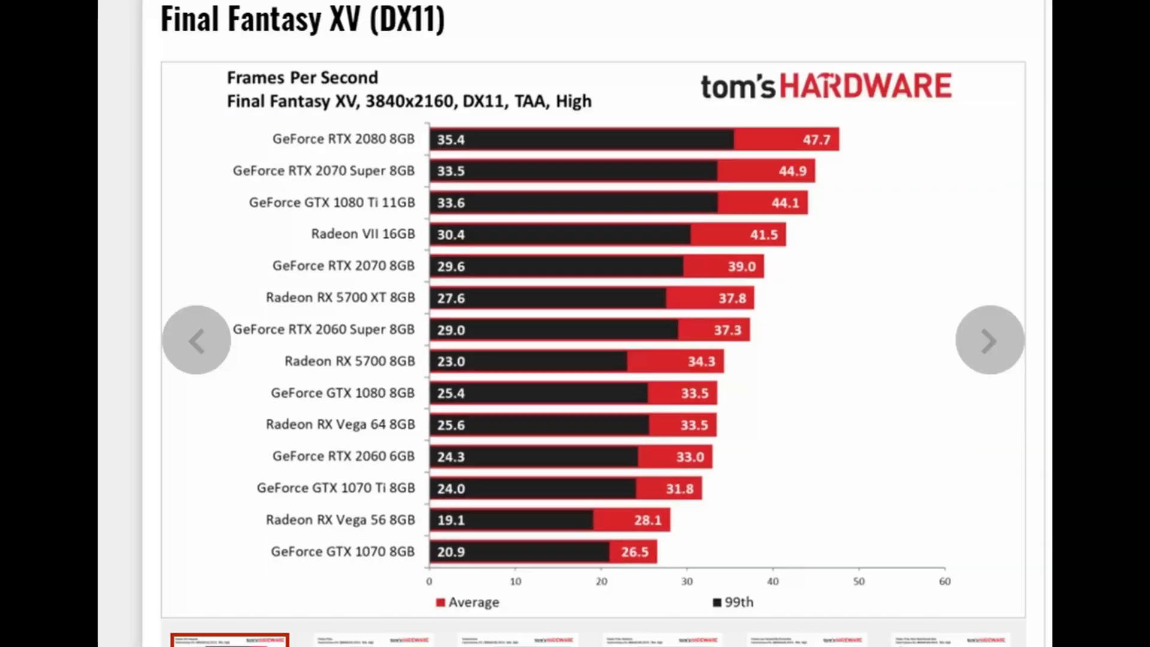
click(990, 340)
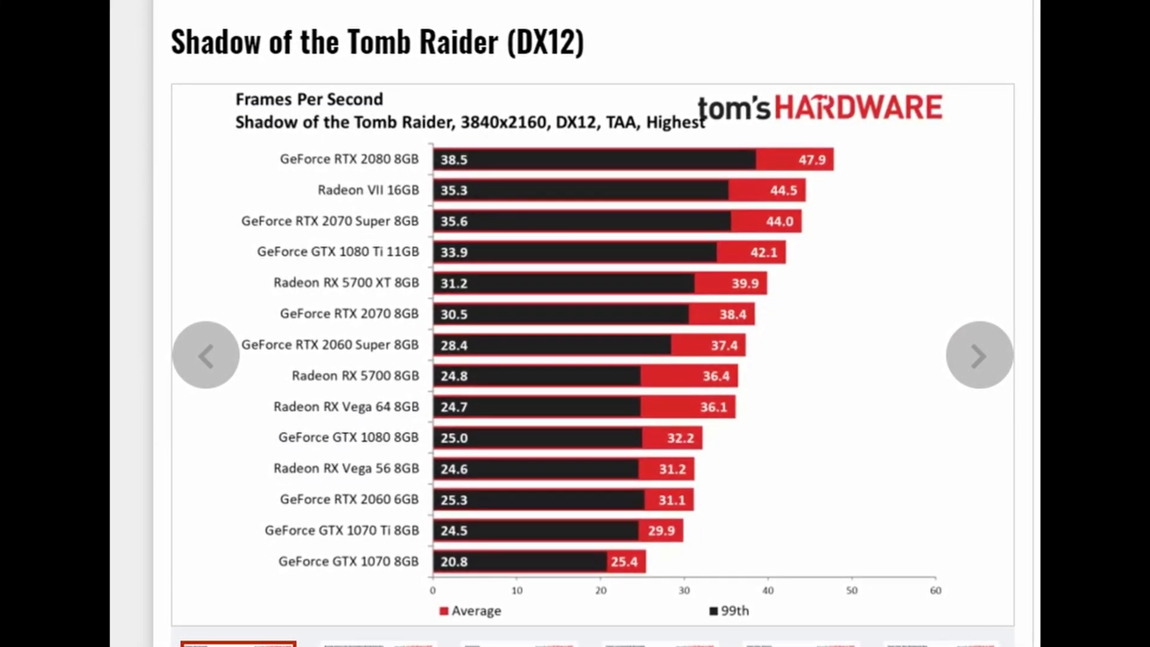
click(978, 355)
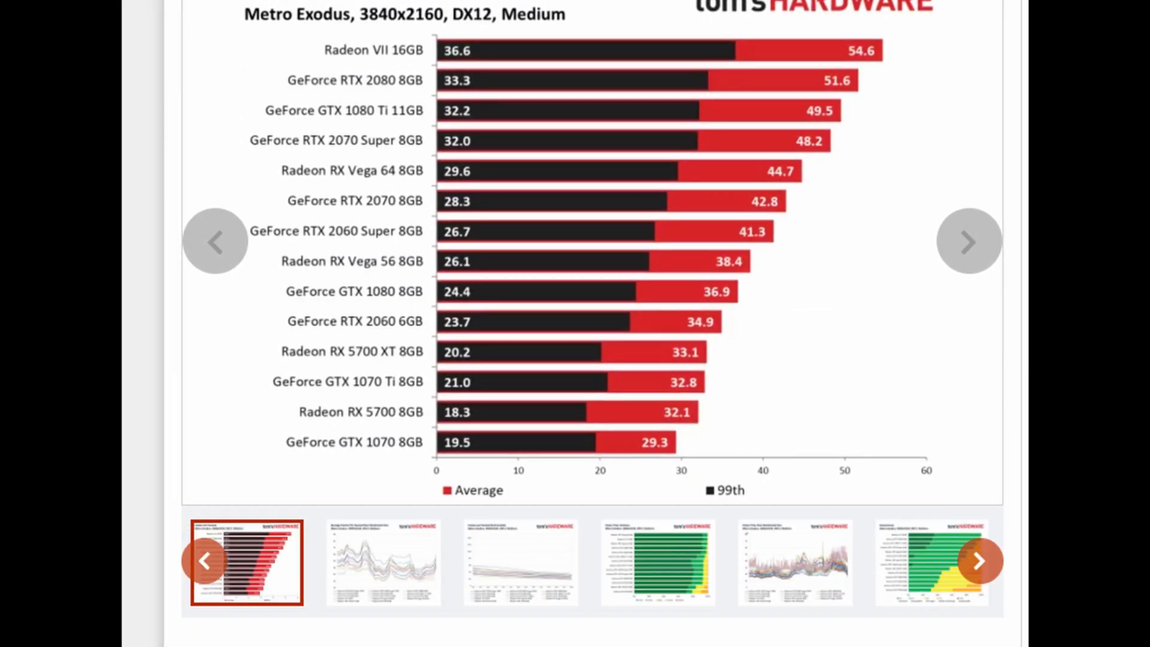
click(968, 241)
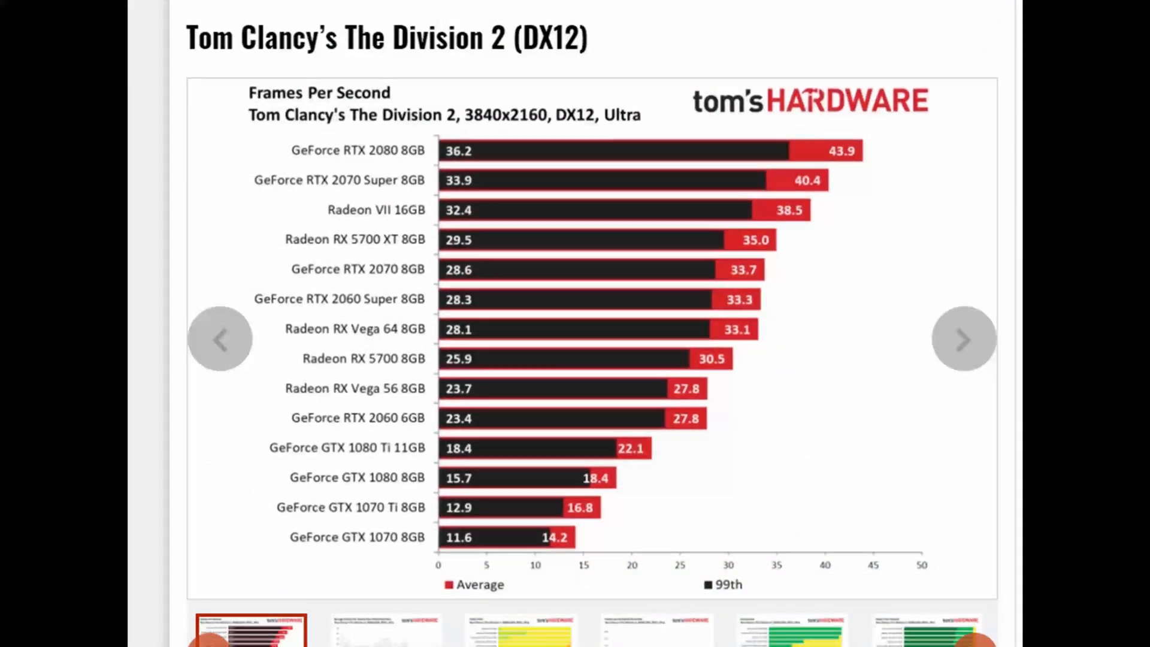
scroll(down, 3)
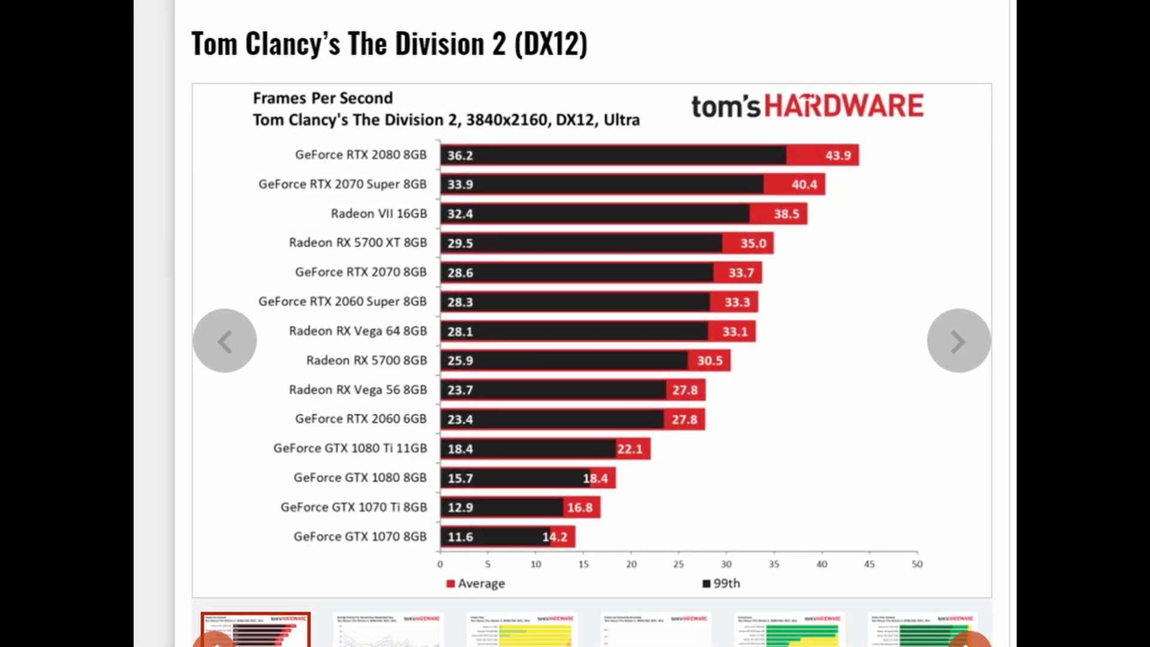
click(958, 340)
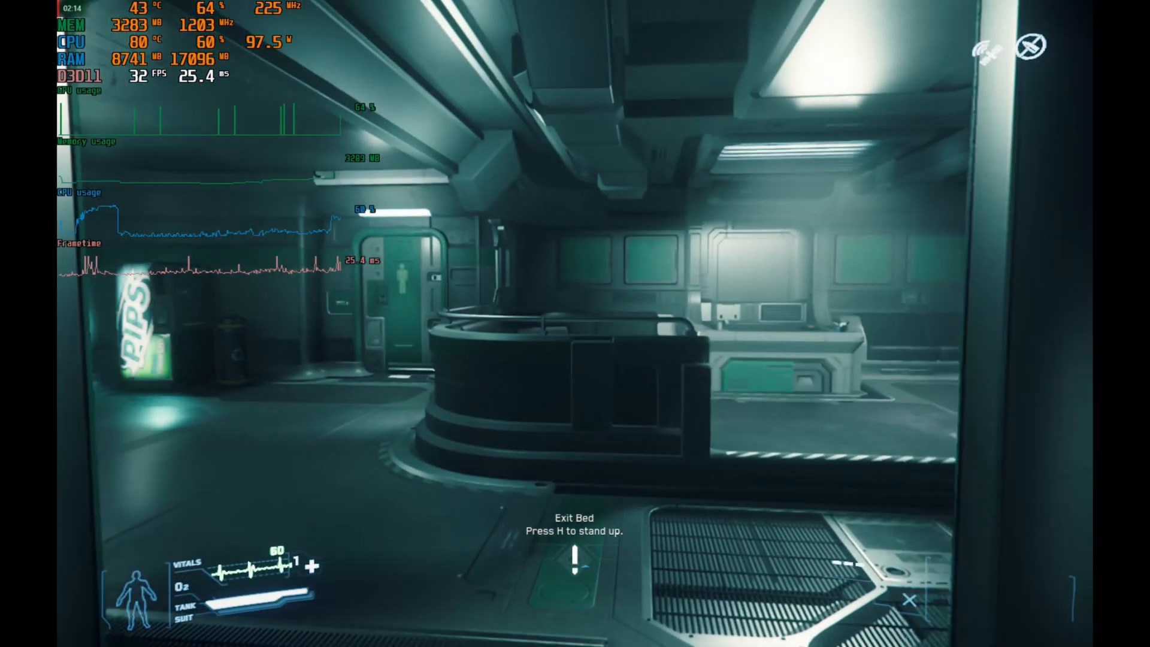
- Watch the gameplay clip with its GPU, CPU, memory and frametime overlay, then leave it
key(h)
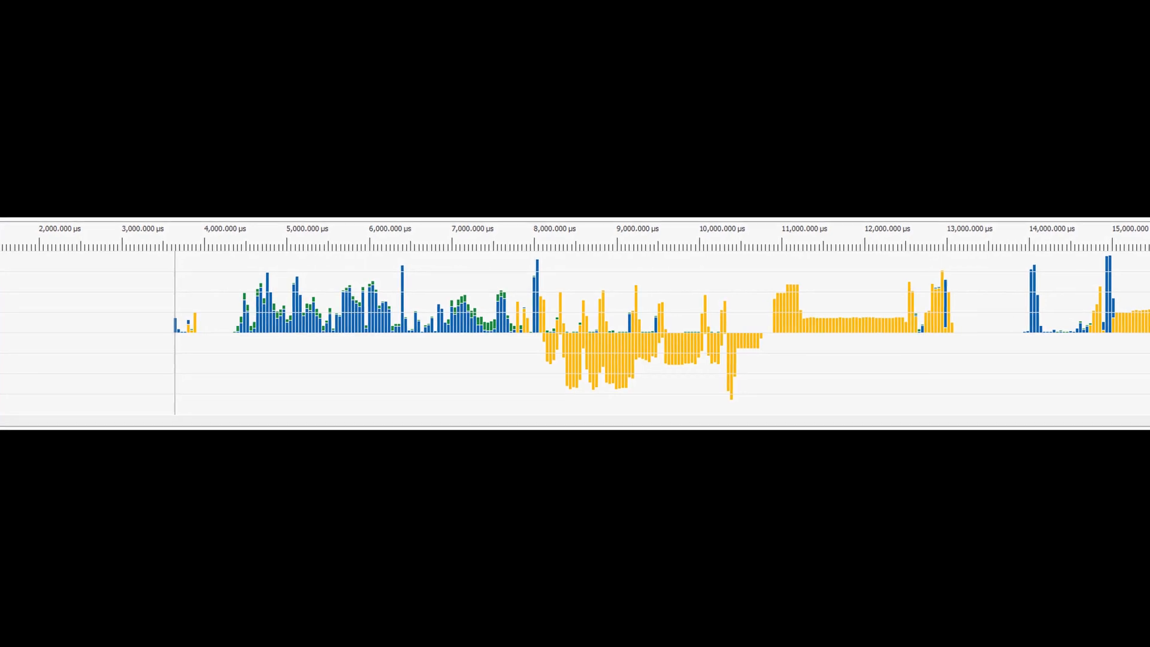
- Scroll left to show the GDDR6 capacity, rate and total bandwidth tables, including 512 and 640 GB/s rows
scroll(left, 3)
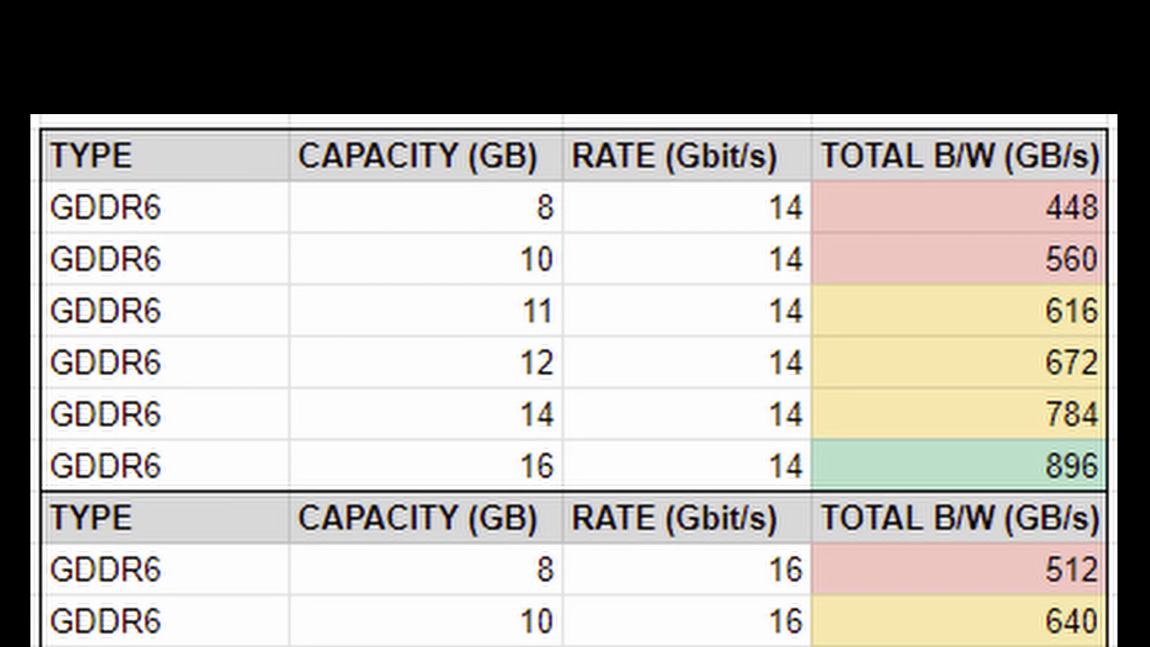
- Scroll down to the HBM2 rows (512, 1024 GB/s) and HBM2E rows up to 1640 GB/s
scroll(down, 3)
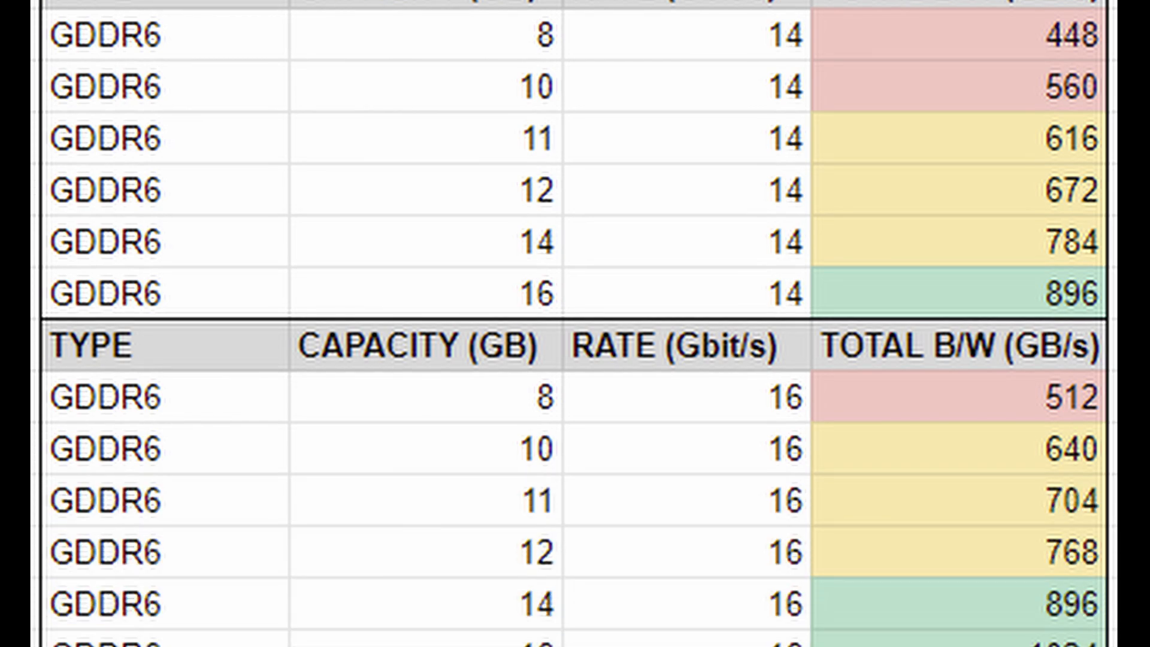
scroll(down, 3)
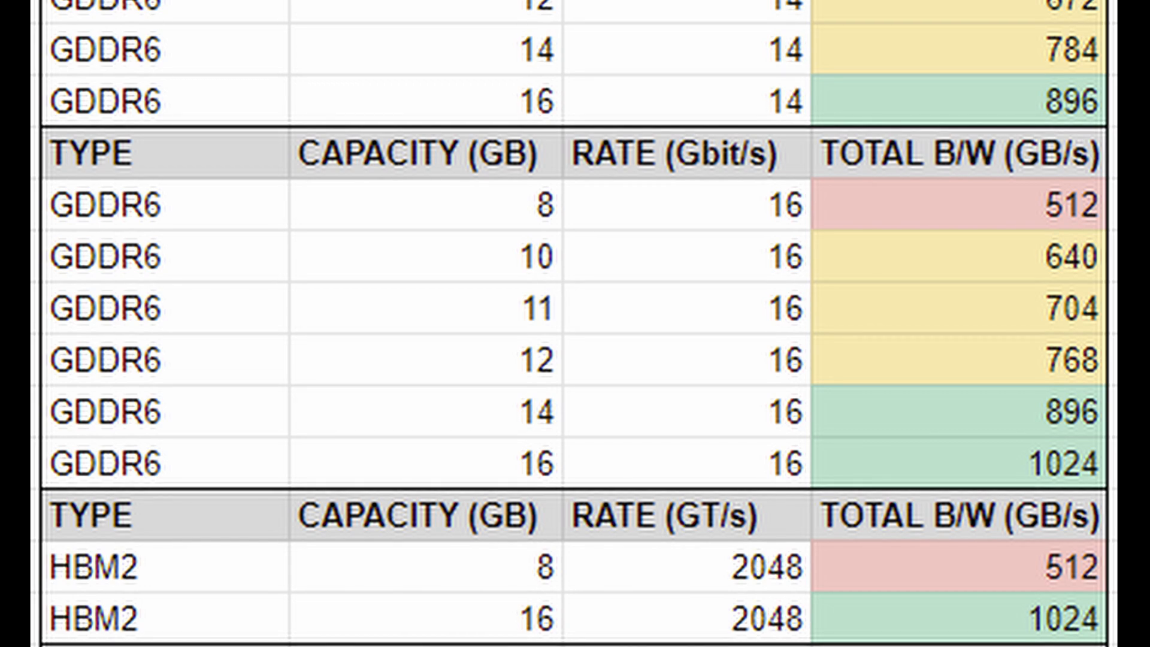
scroll(down, 3)
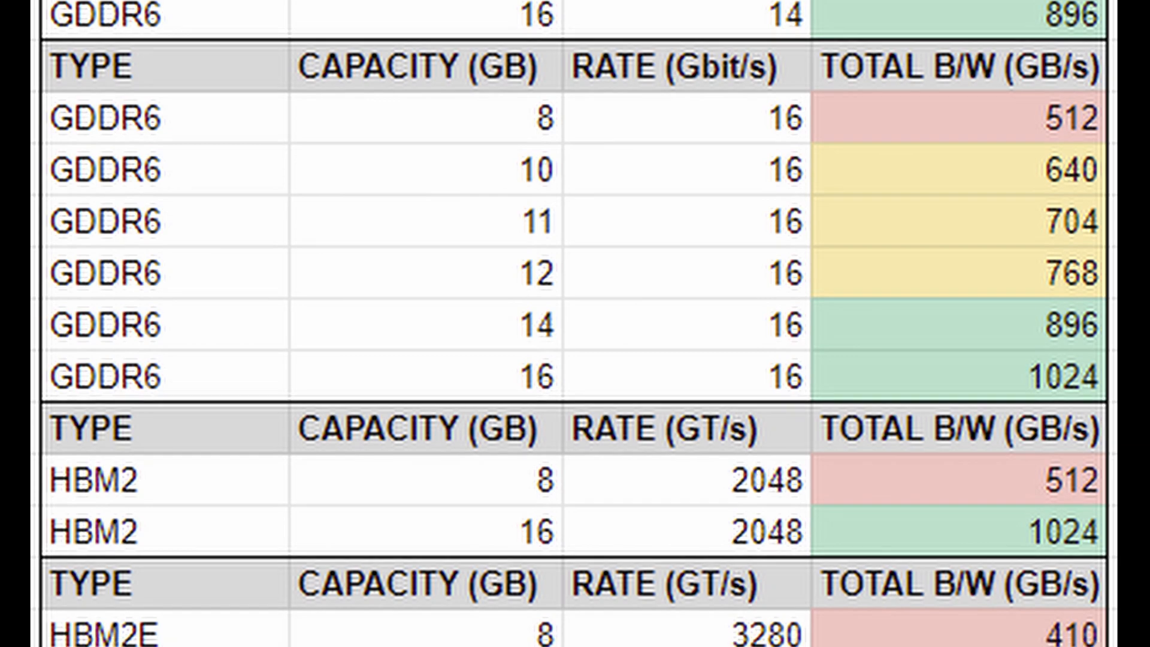
scroll(down, 3)
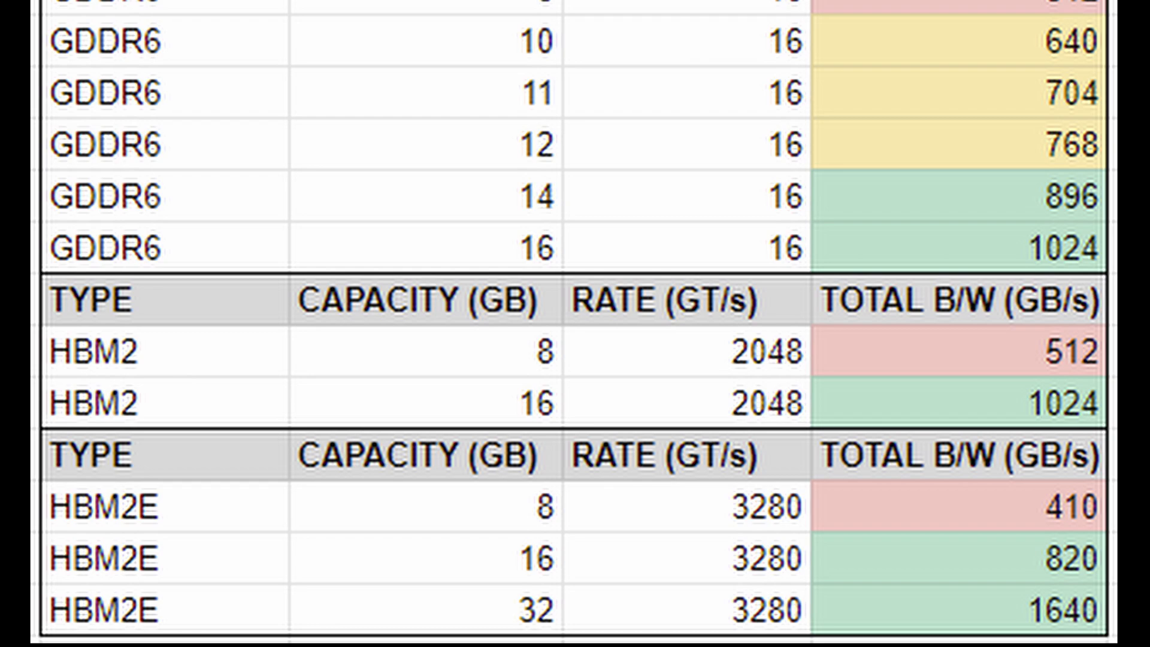
scroll(down, 3)
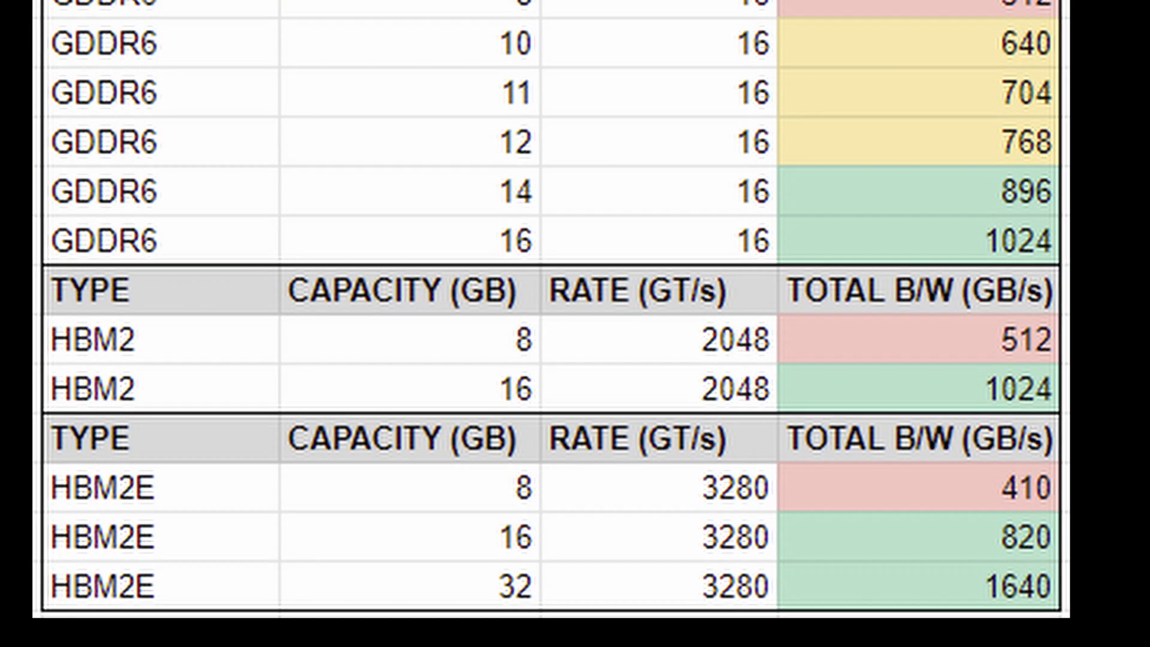